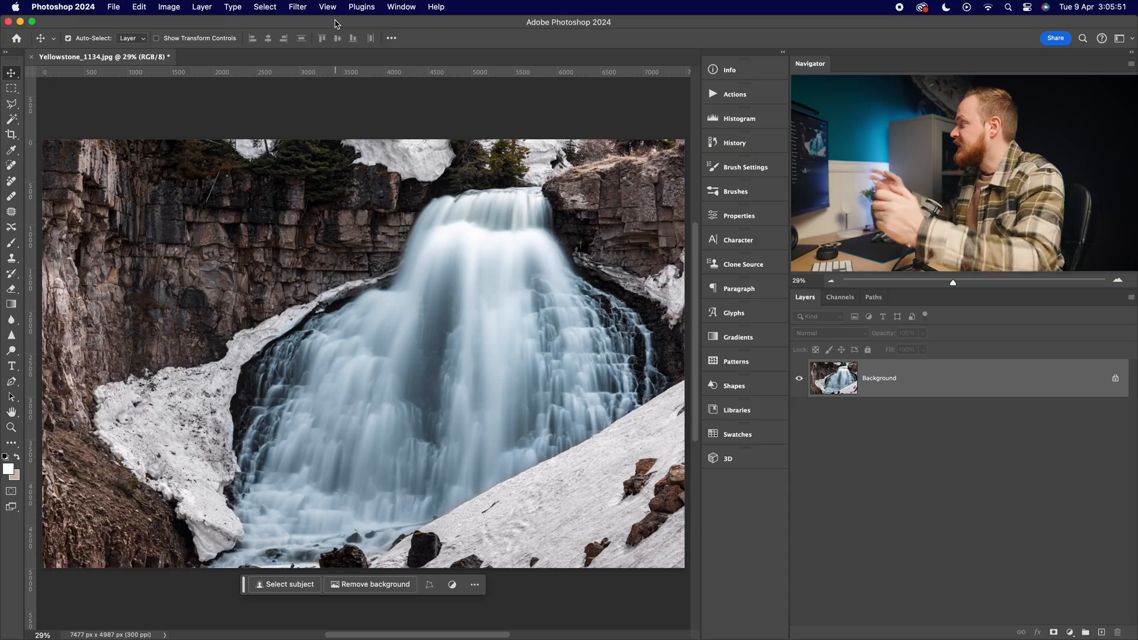
mouse_move(510, 290)
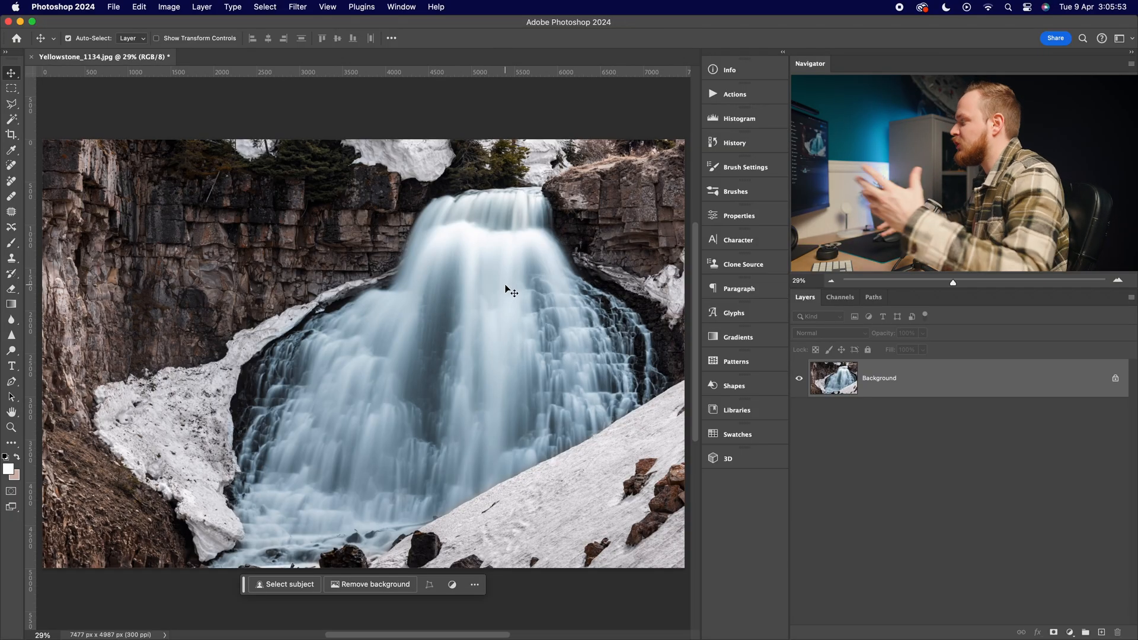
Duplicate the Background layer of the waterfall photo into Layer 1 with Cmd+J
scroll(up, 3)
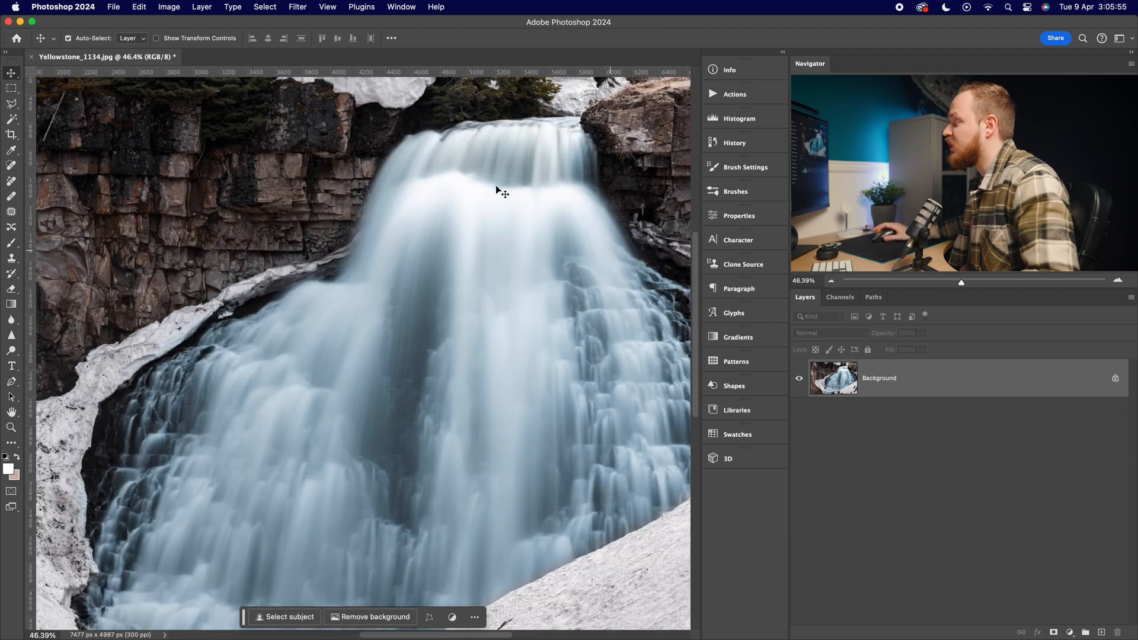
mouse_move(428, 298)
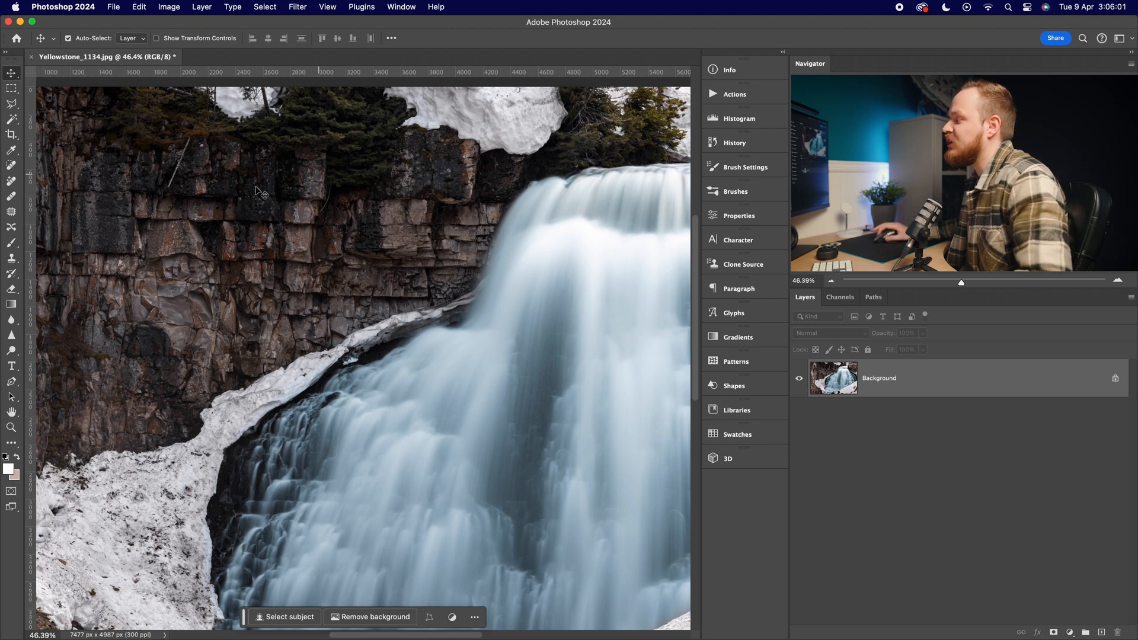
mouse_move(447, 364)
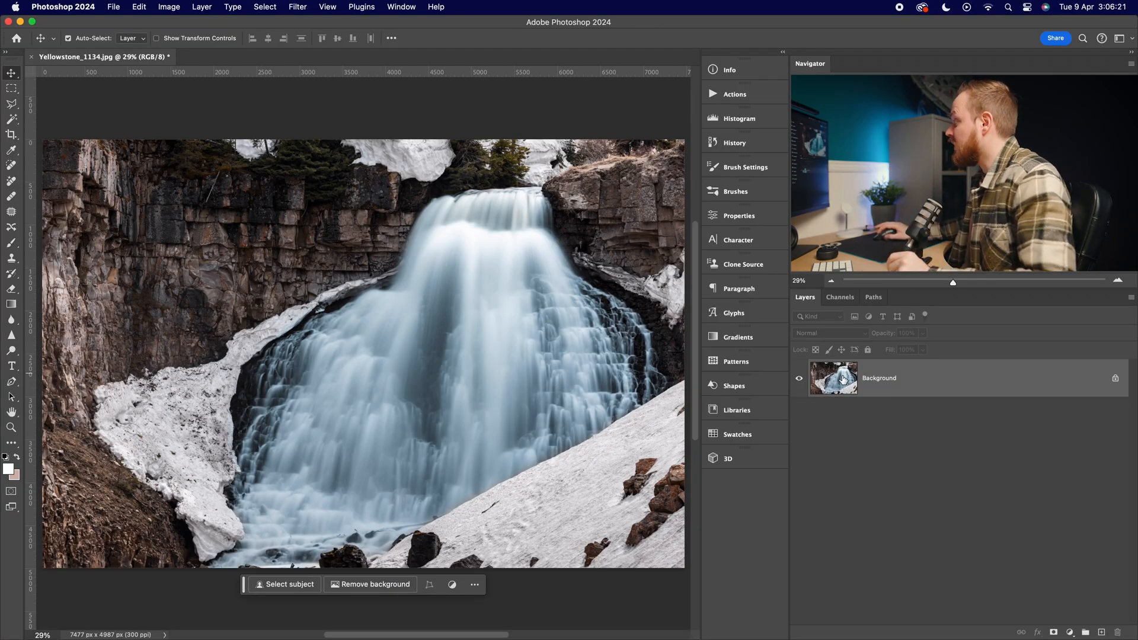
key(cmd+j)
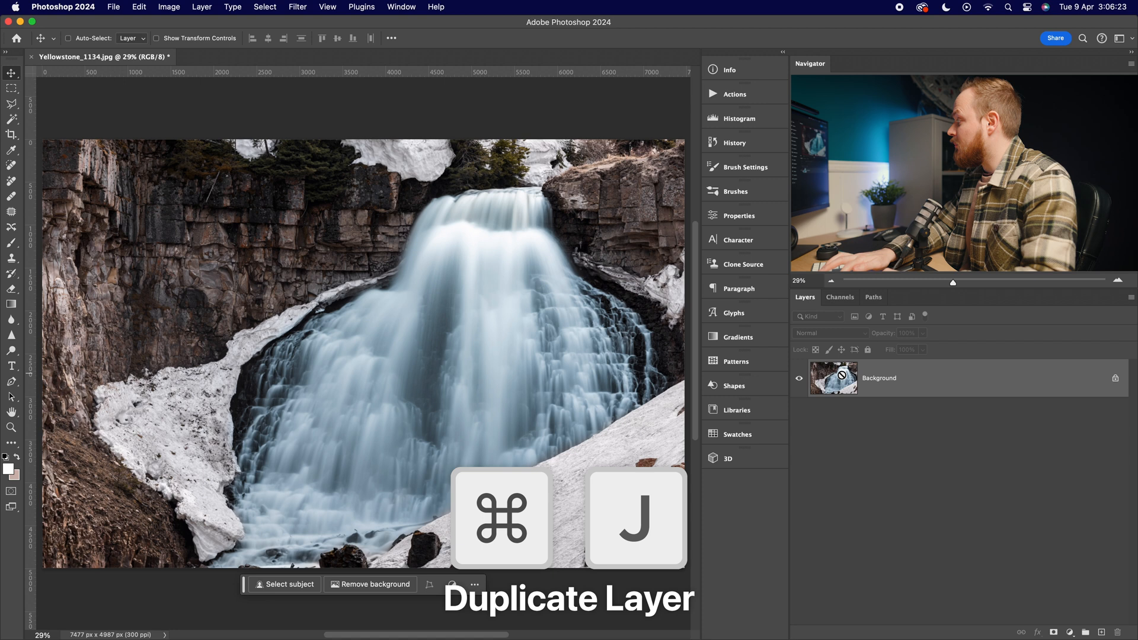
key(cmd+j)
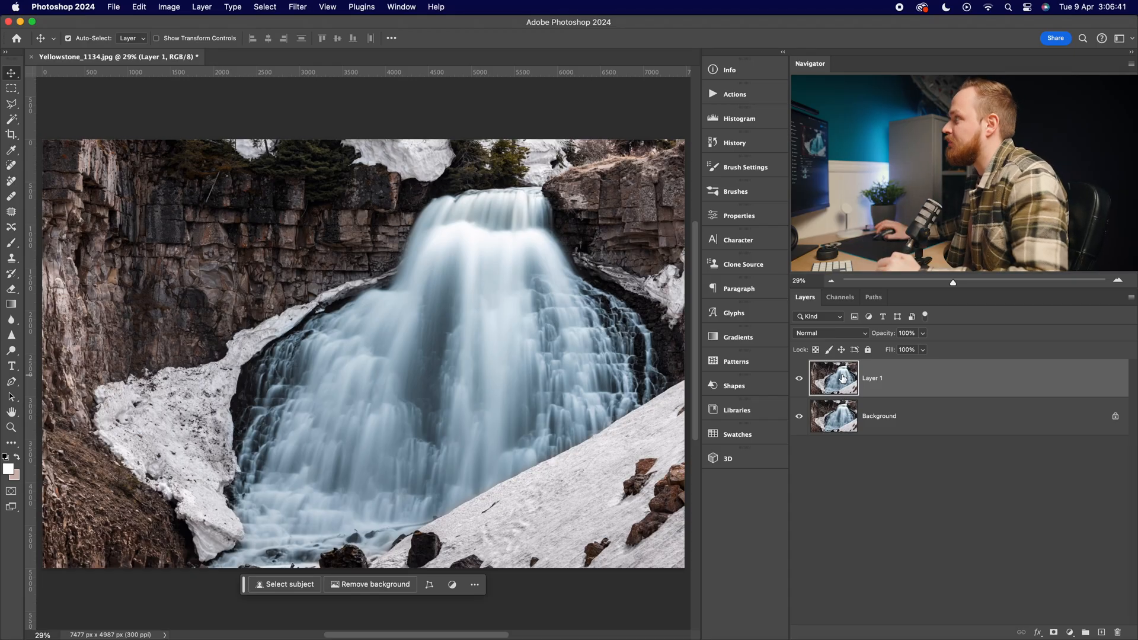
Read the 7477 × 4987 px dimensions in Image Size and multiply them in Calculator to 37287799
click(168, 7)
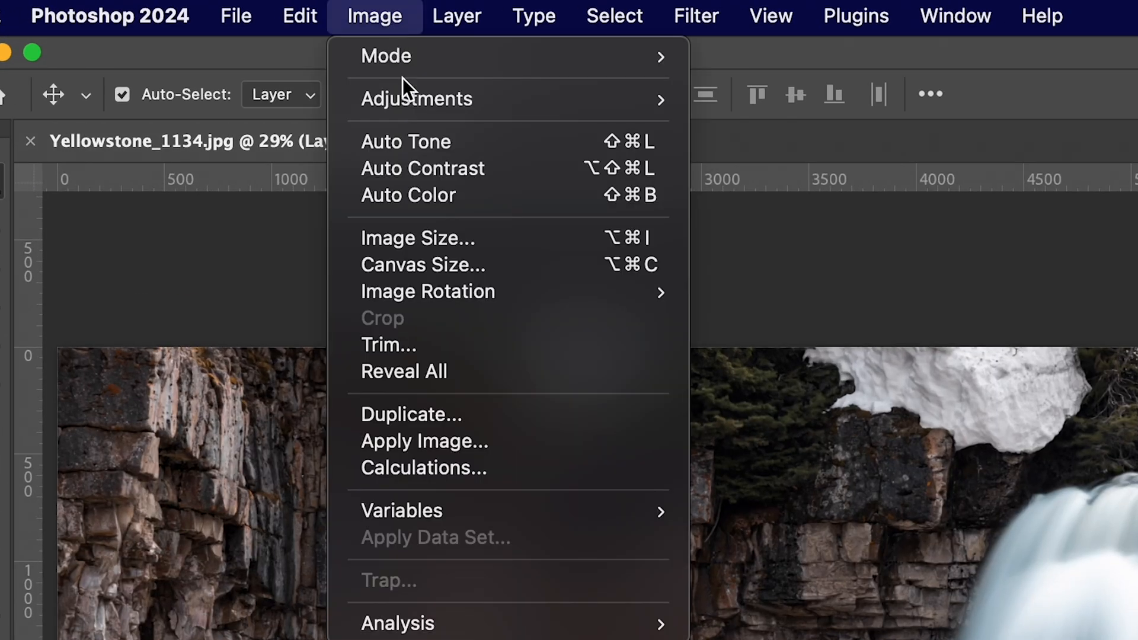
click(417, 237)
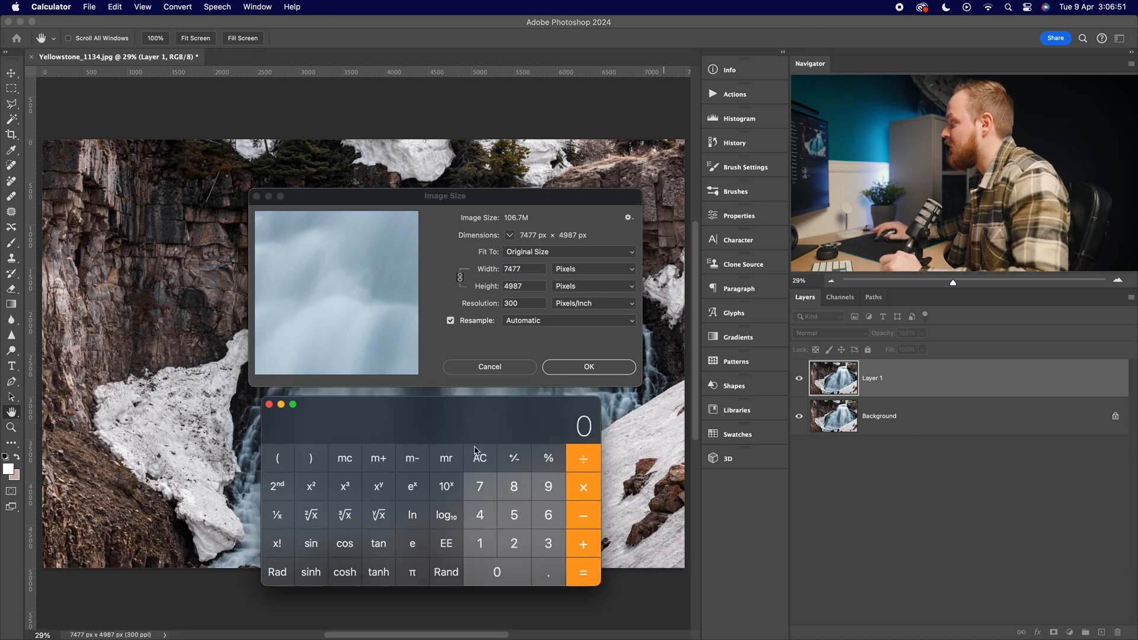
mouse_move(478, 455)
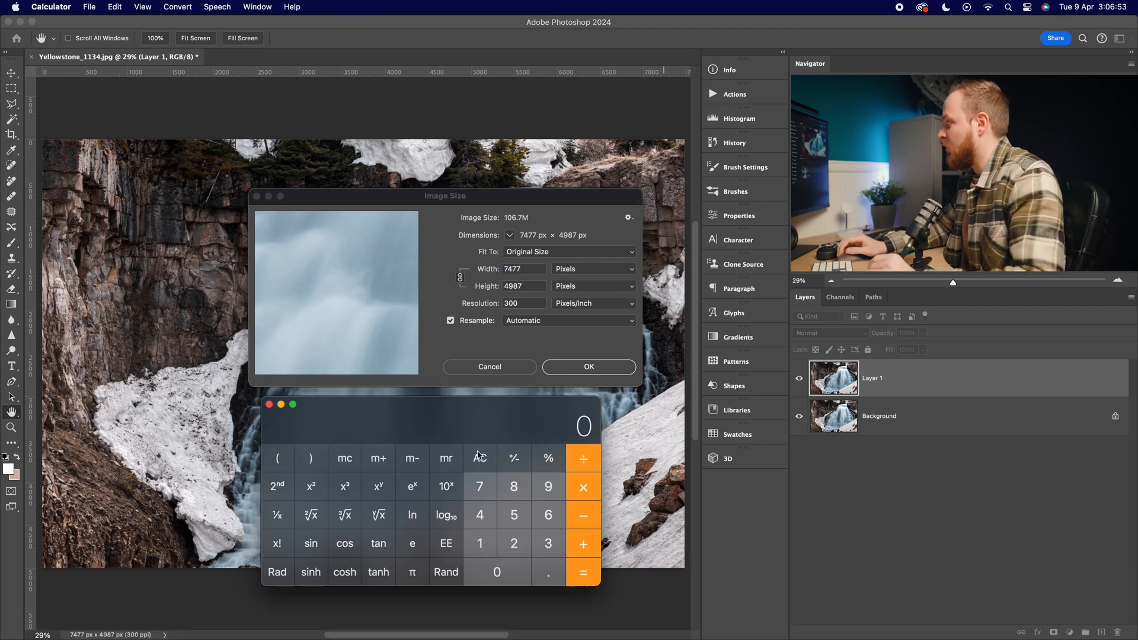
click(479, 486)
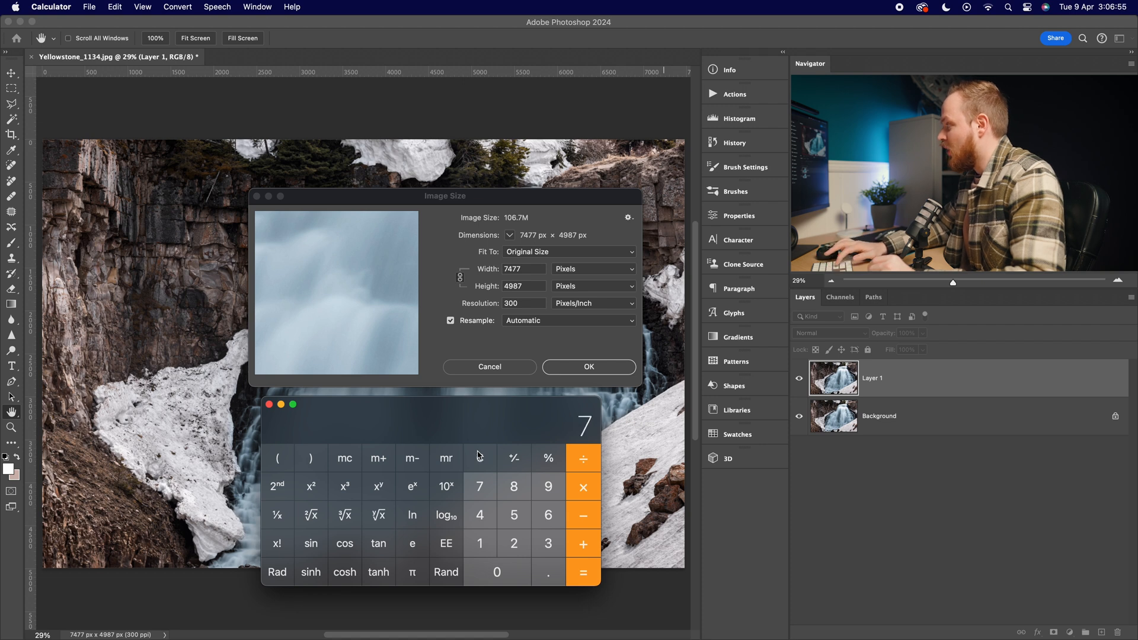
click(479, 487)
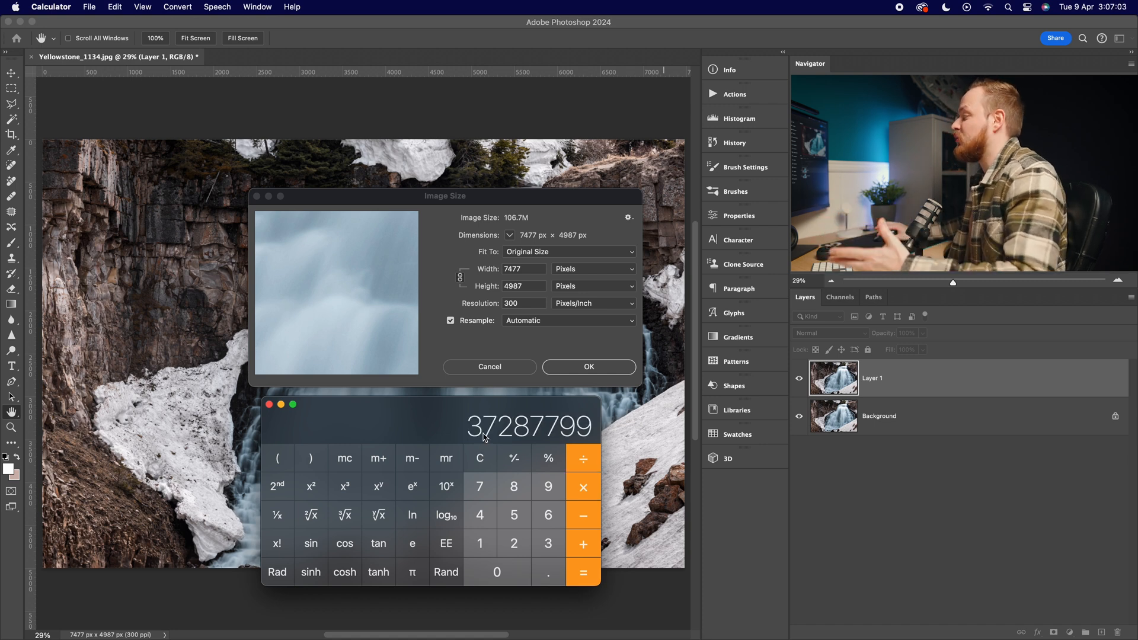
mouse_move(445, 425)
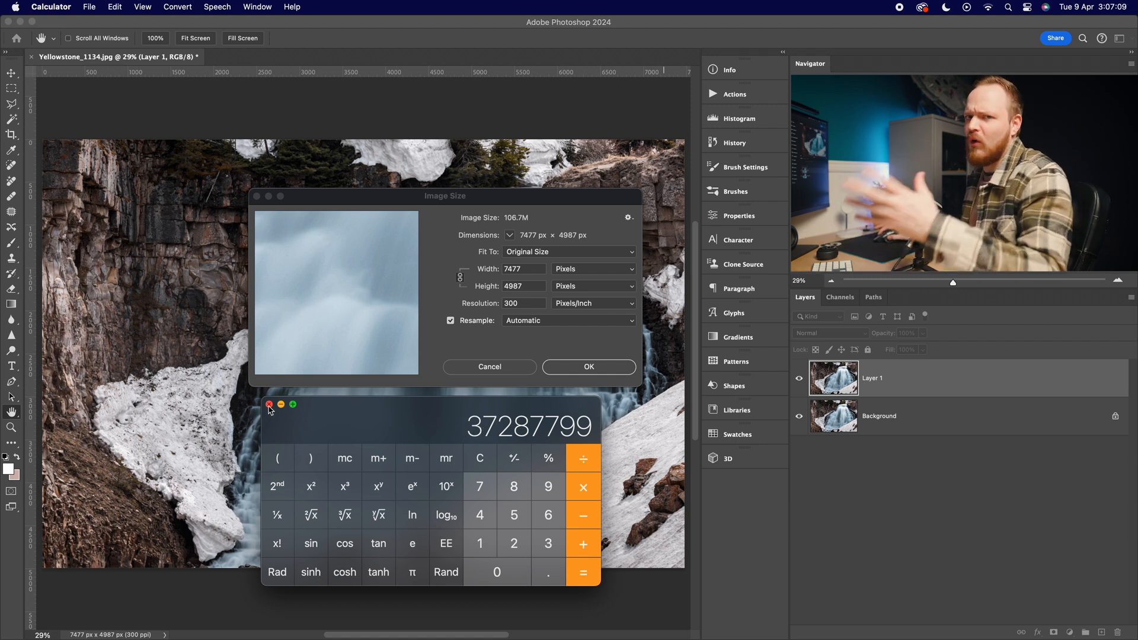
click(269, 405)
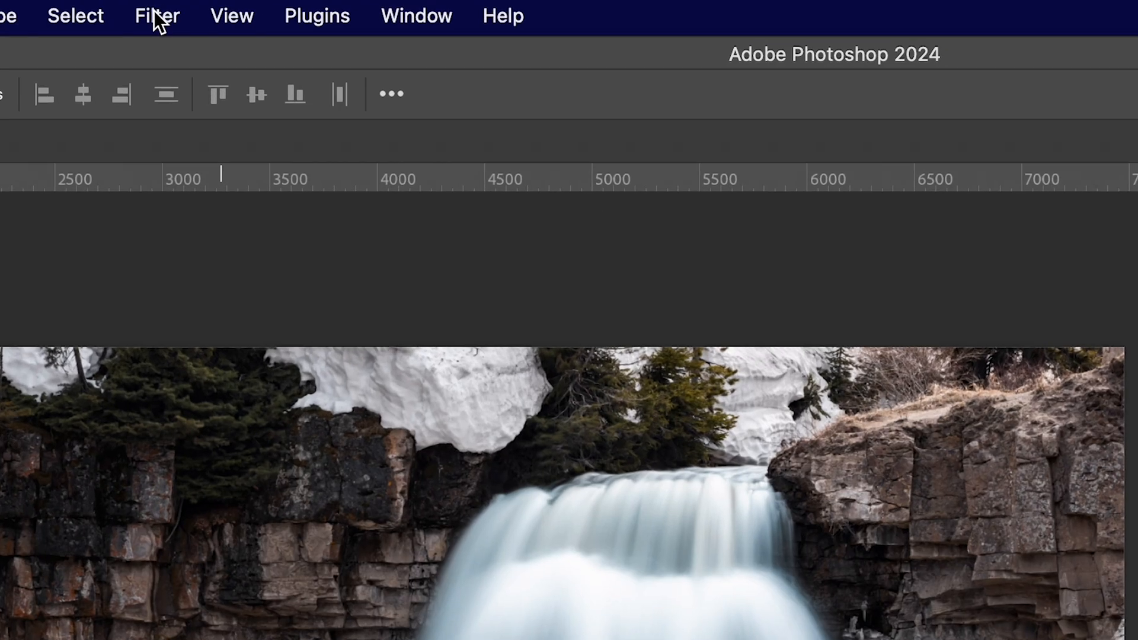
Apply a Gaussian Blur of 37 px radius to the duplicate layer
click(157, 15)
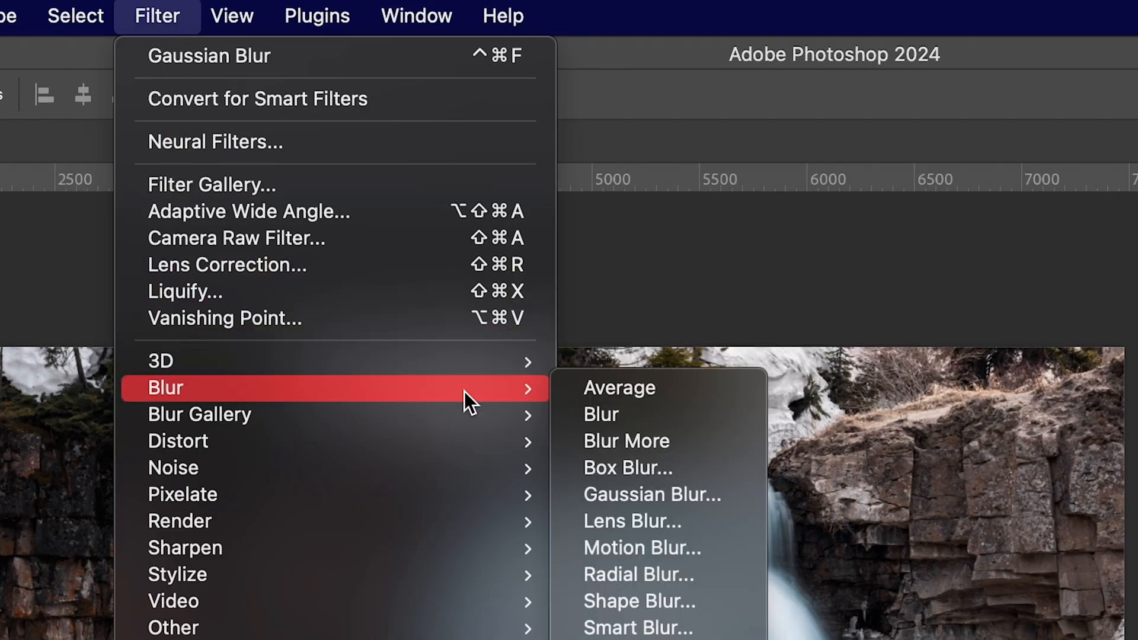
click(650, 494)
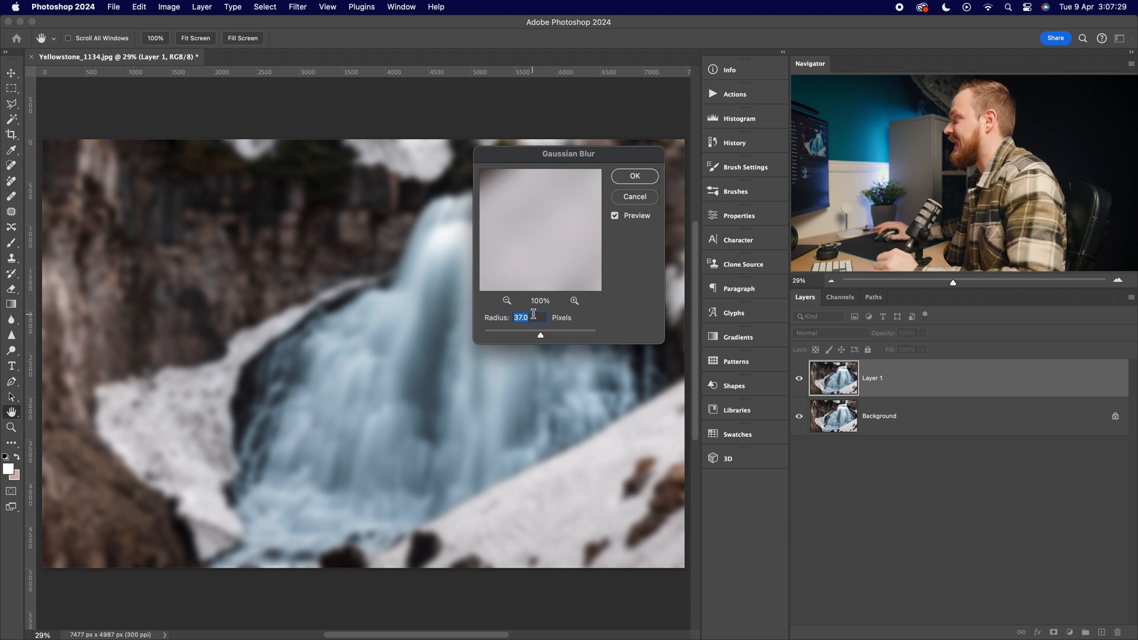
click(633, 176)
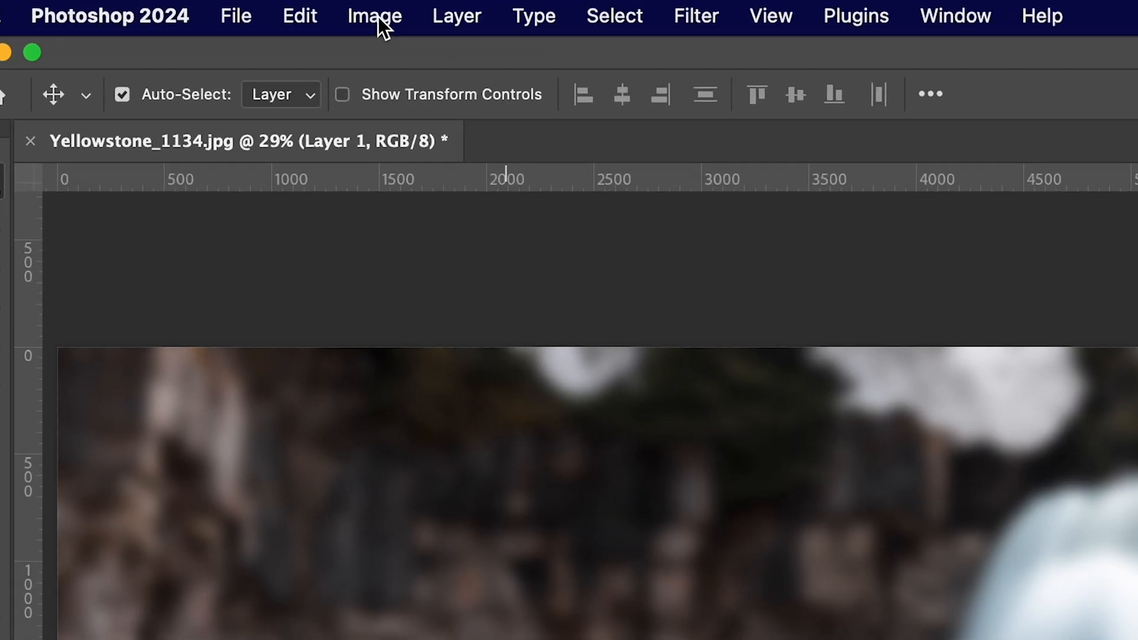
Apply Image with the merged RGB source, Multiply blending and 100% opacity onto the blurred layer
click(375, 15)
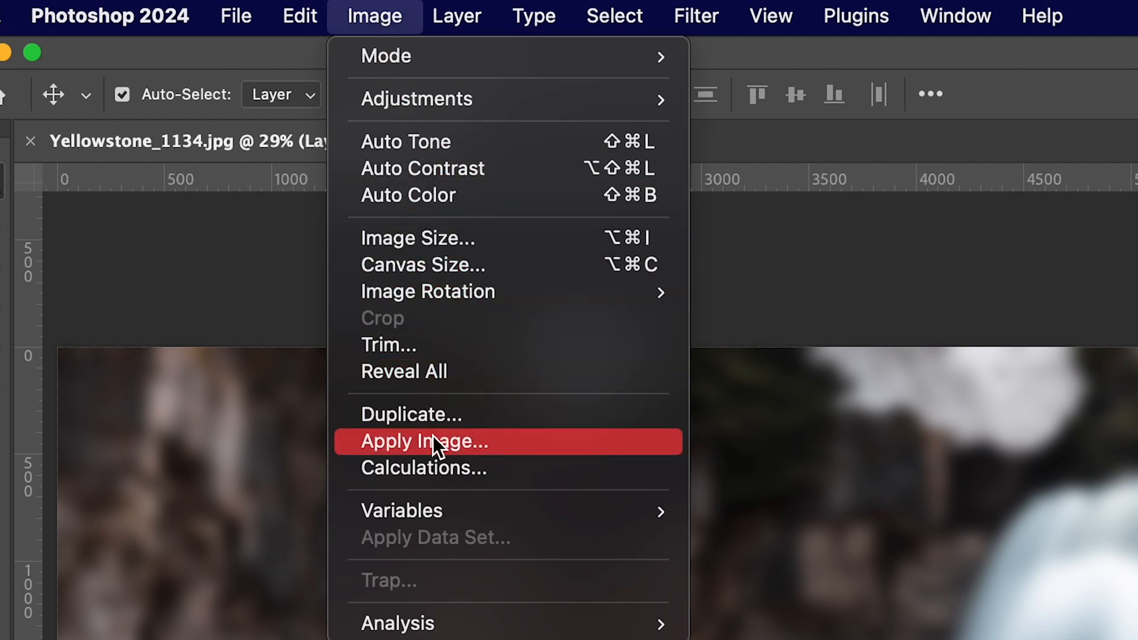
click(422, 441)
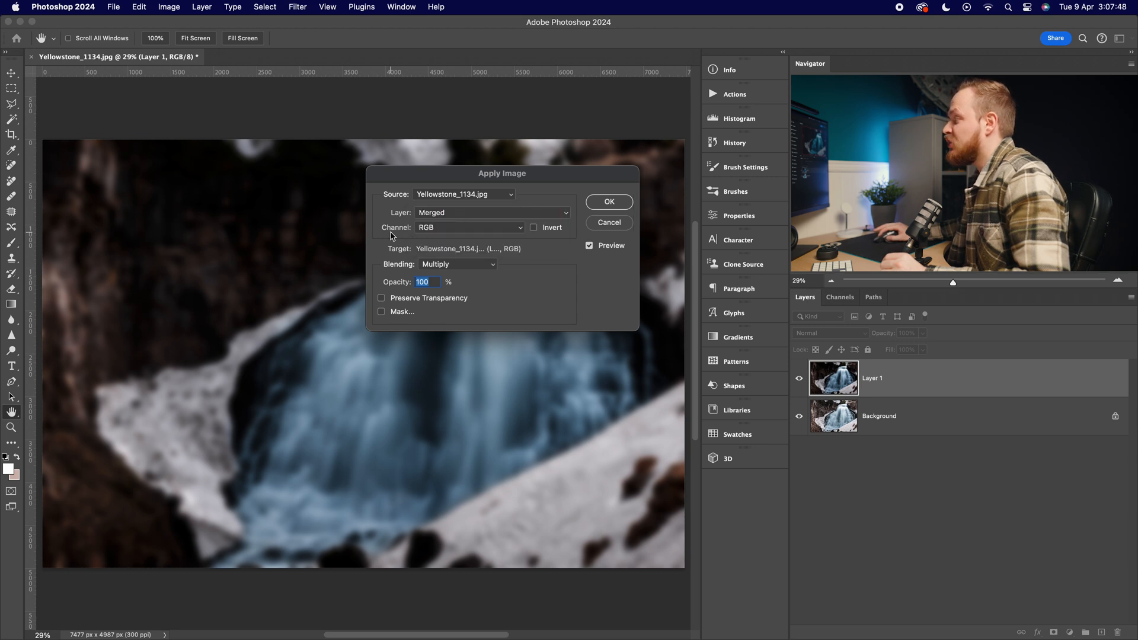
click(456, 263)
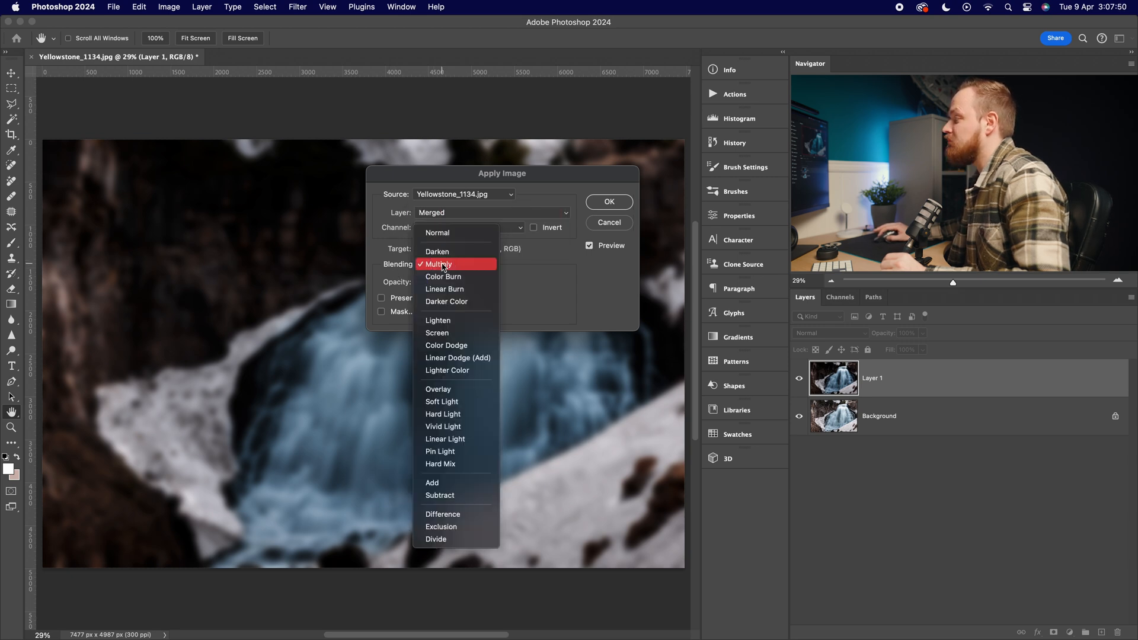
click(439, 263)
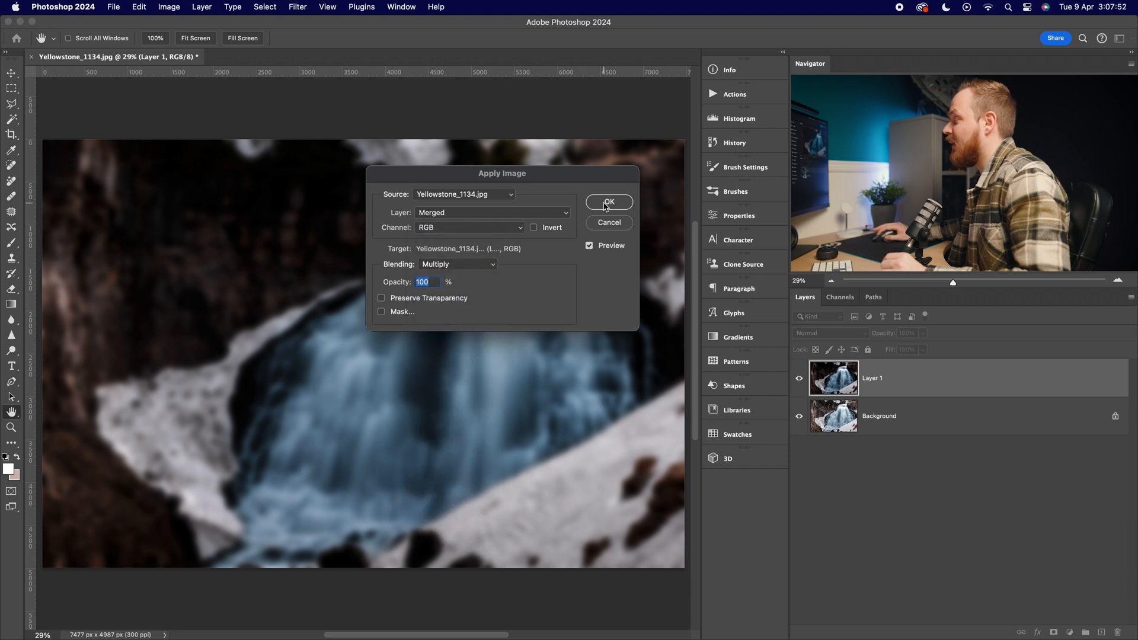
click(608, 202)
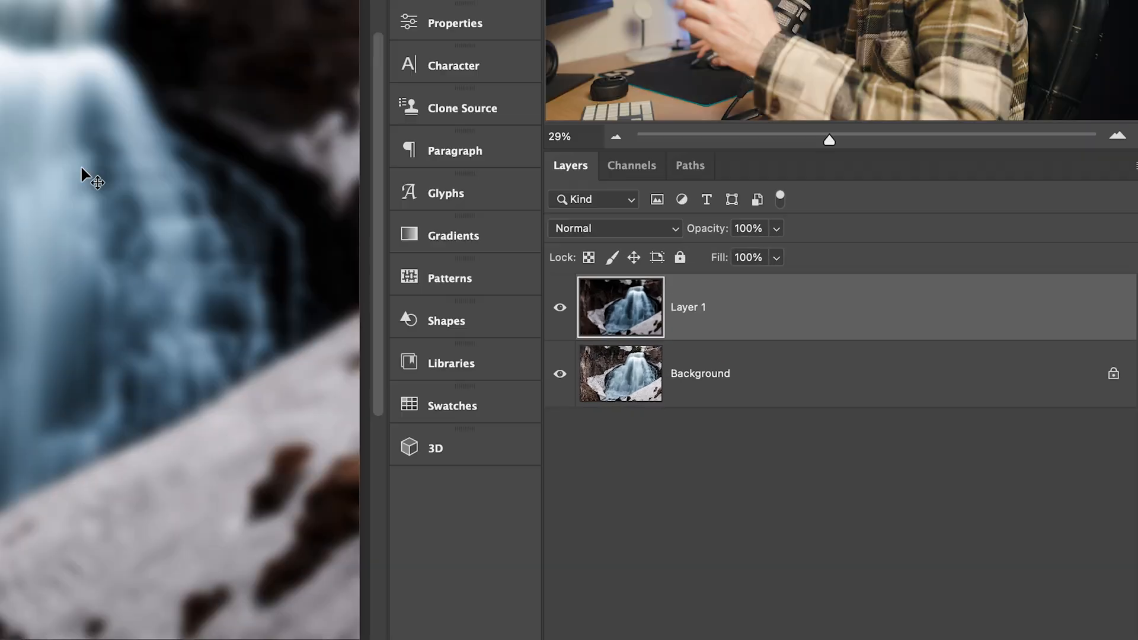
Change Layer 1's blend mode to Screen and its opacity to 60%
click(613, 228)
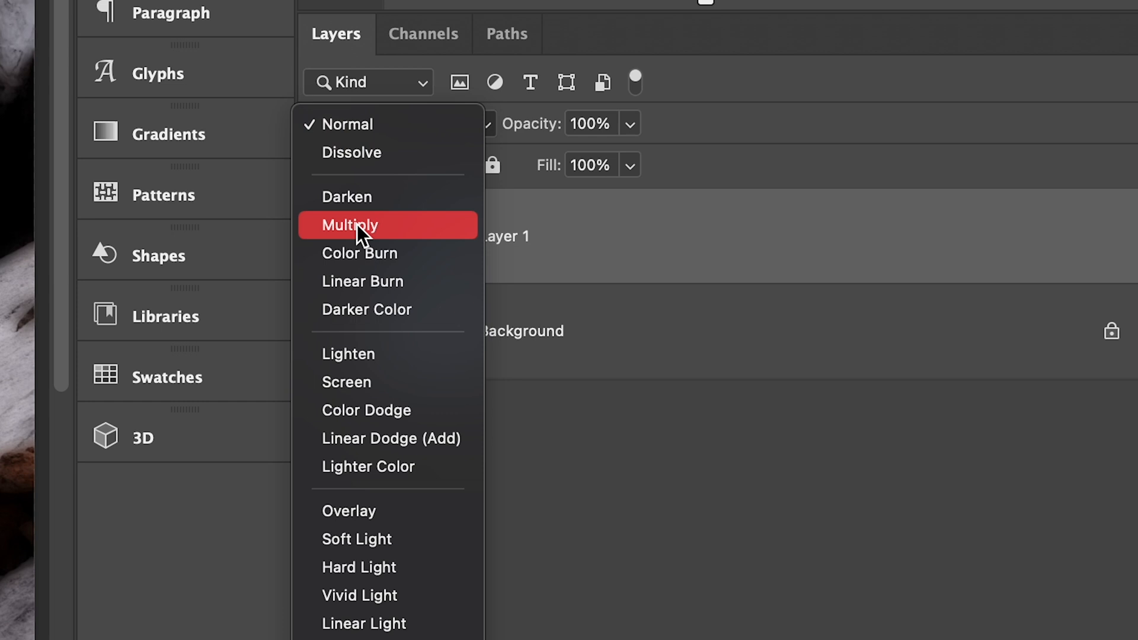
click(346, 382)
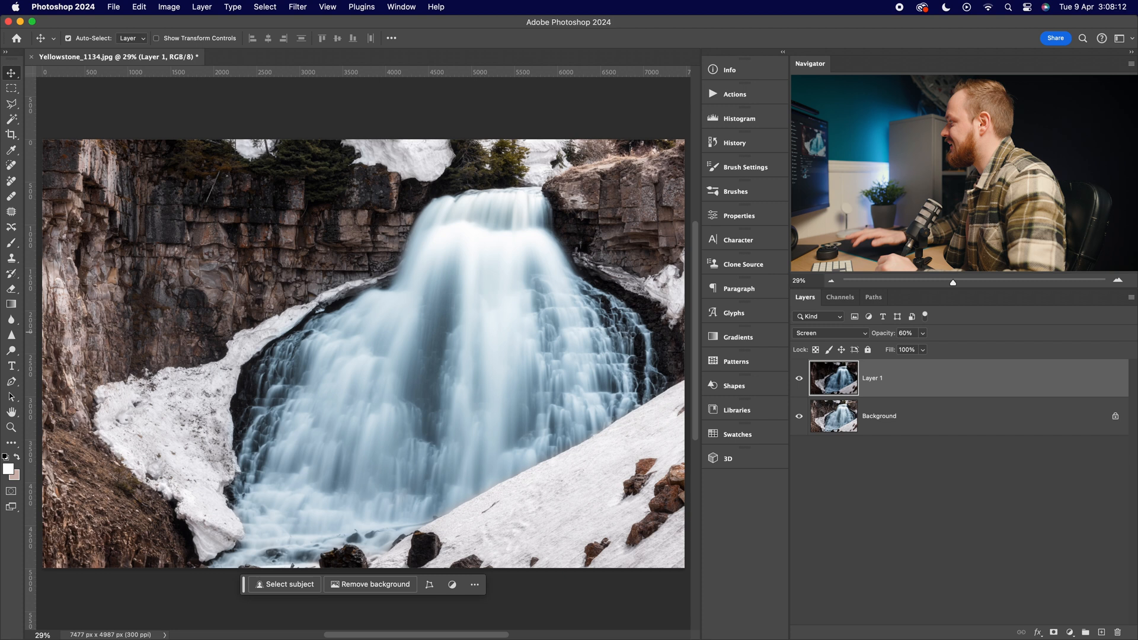
mouse_move(471, 226)
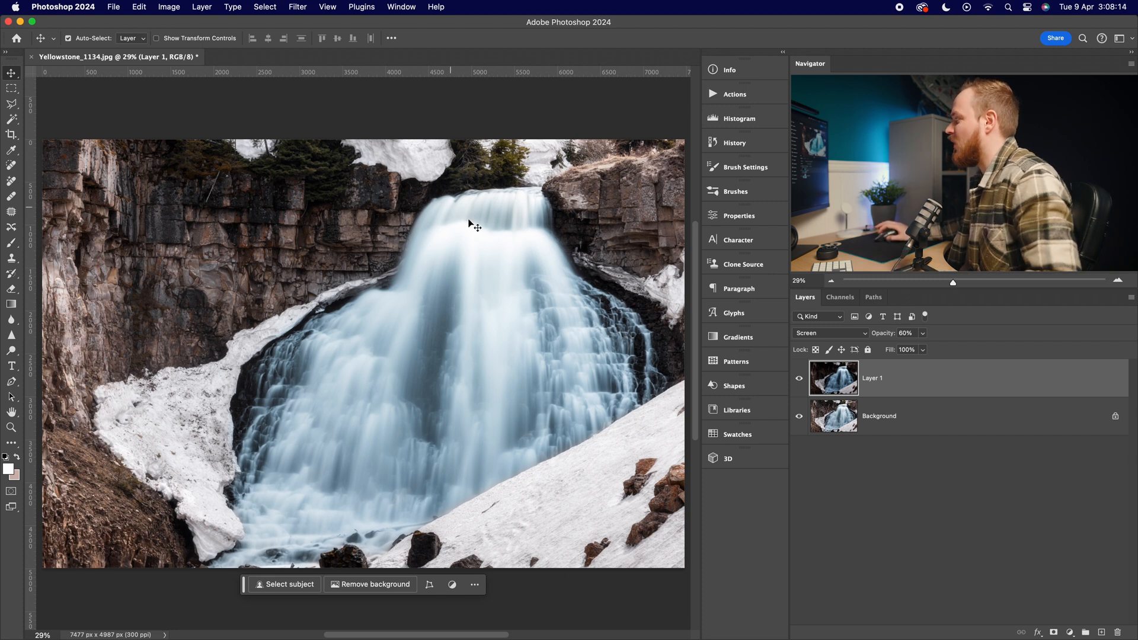